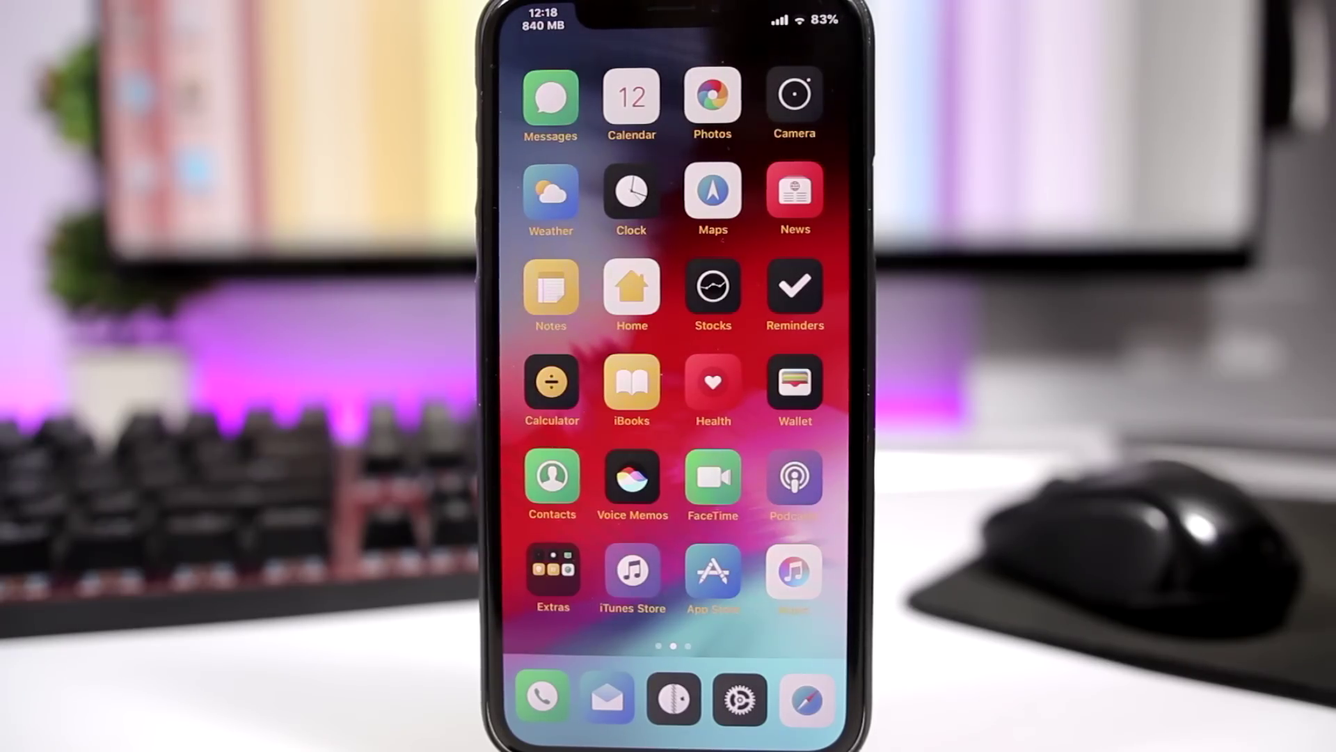
Swipe past page two to the third home screen with Facebook, YouTube, WhatsApp and folders
click(794, 96)
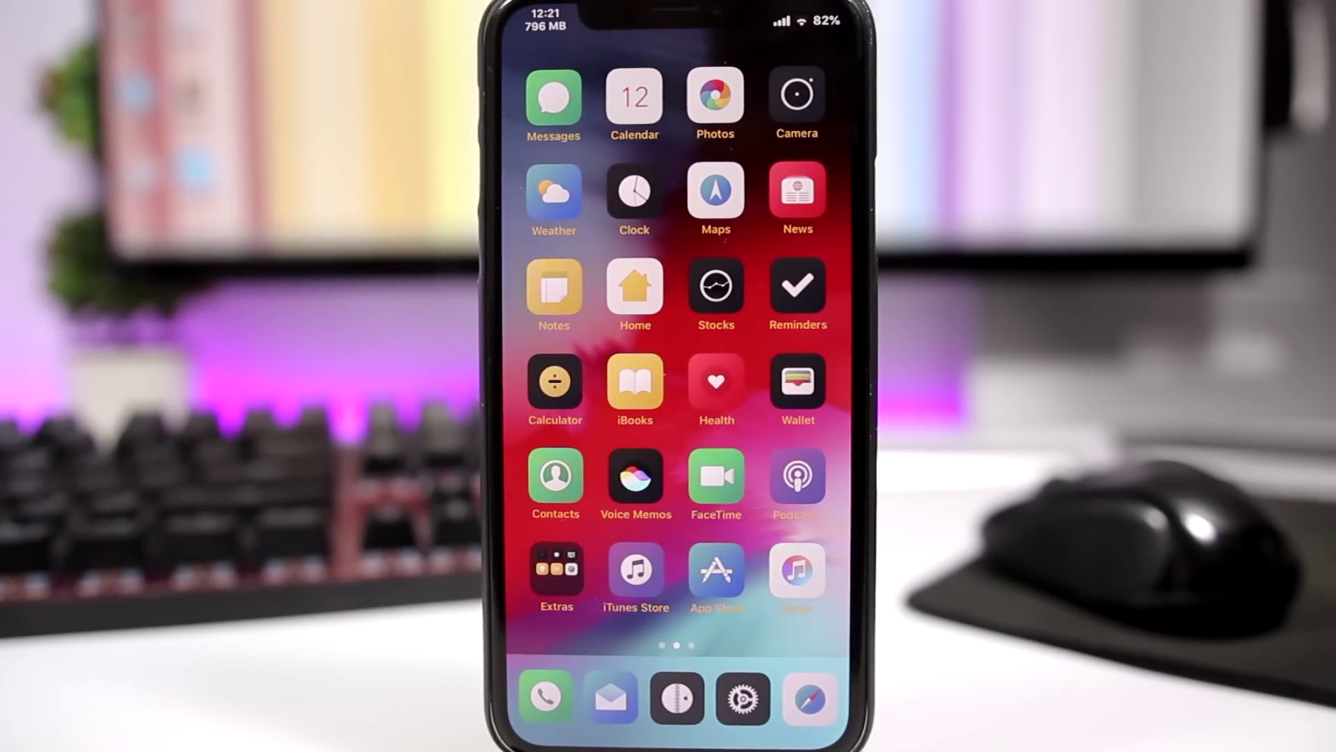
scroll(left, 3)
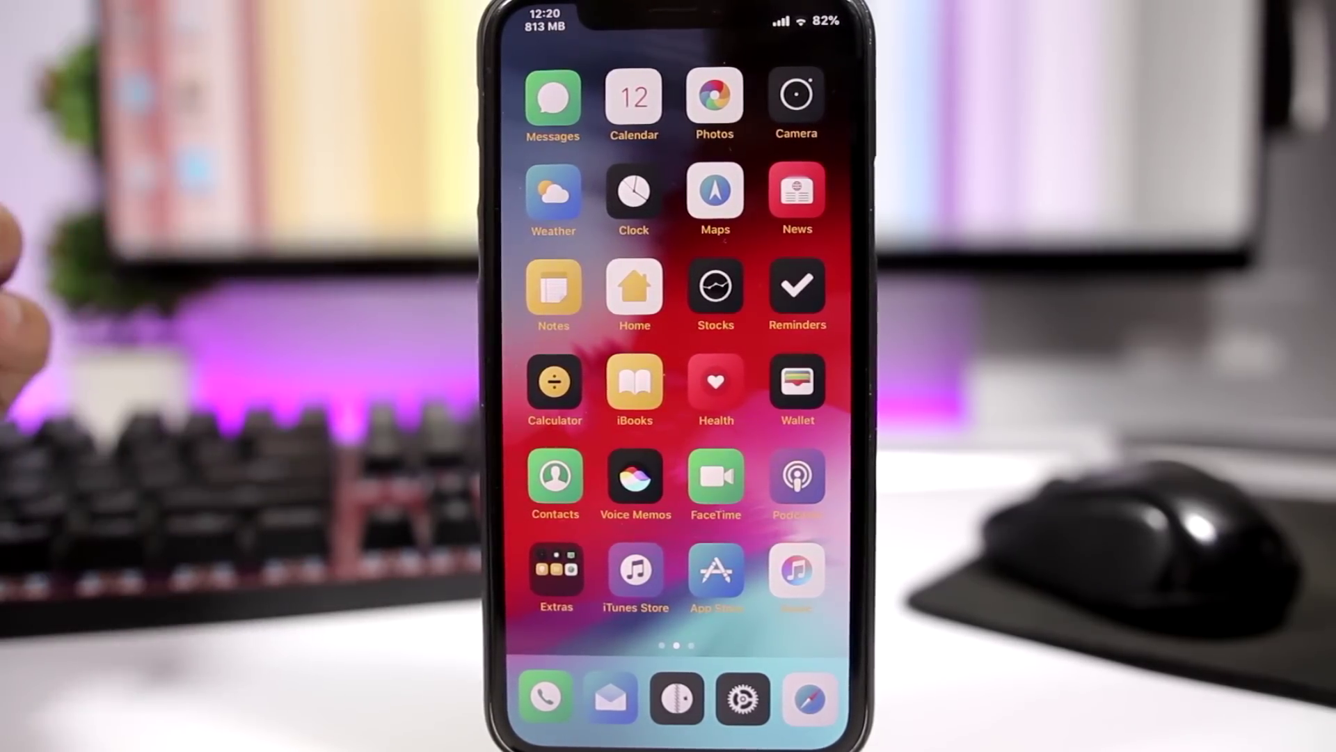
scroll(left, 3)
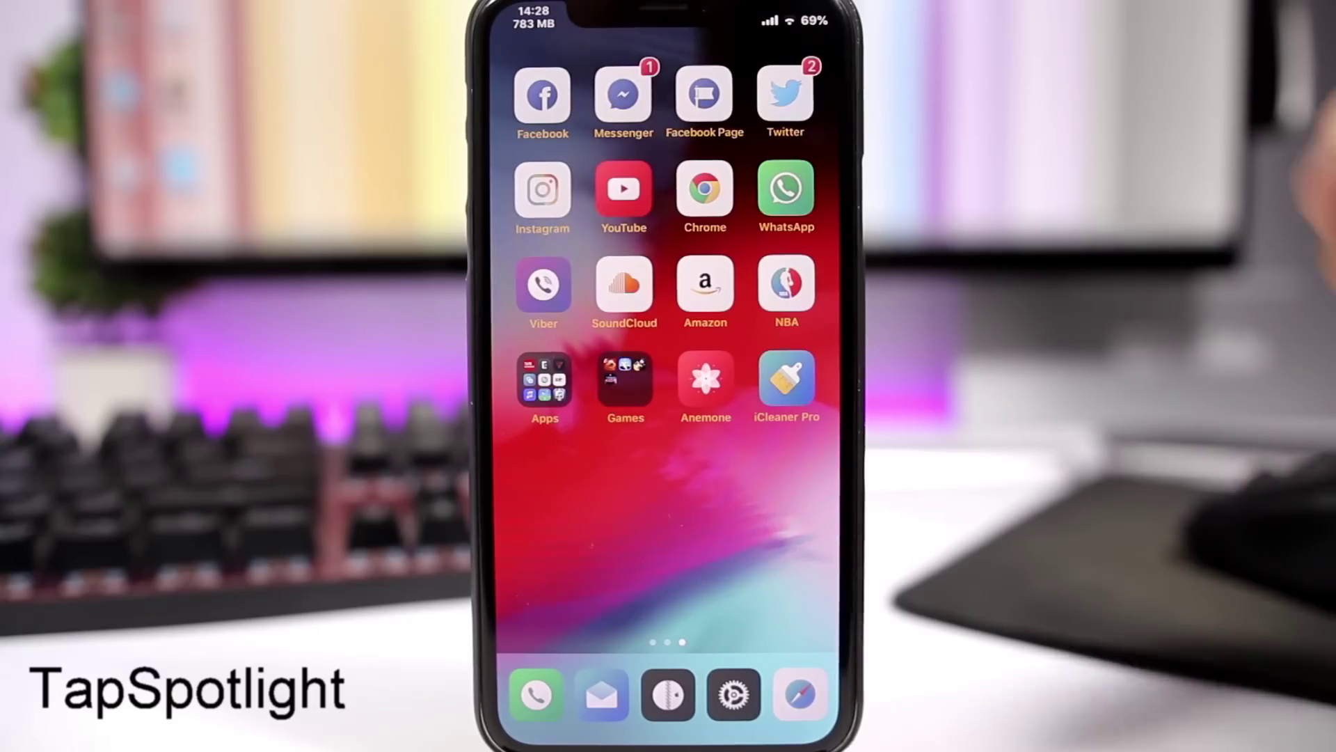